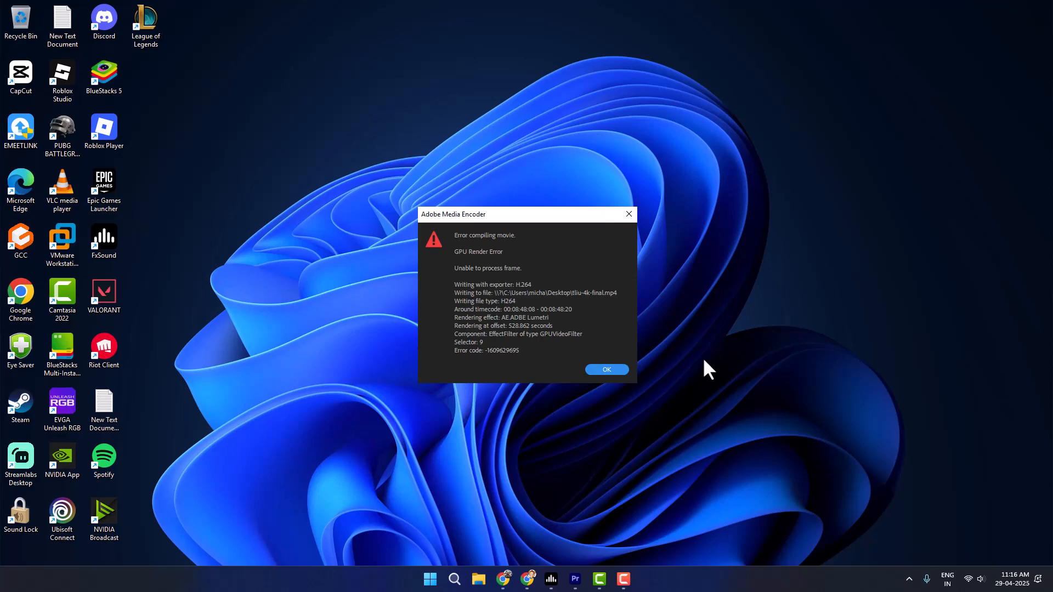
pyautogui.moveTo(701, 371)
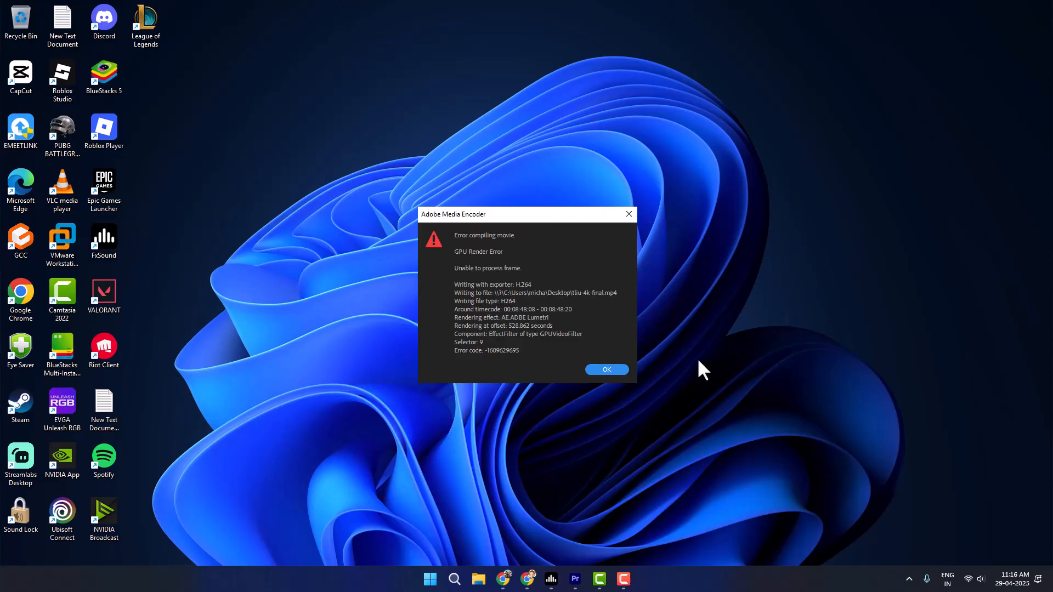
# In Project Settings > General, set the renderer to Mercury Playback Engine Software Only.
pyautogui.click(604, 369)
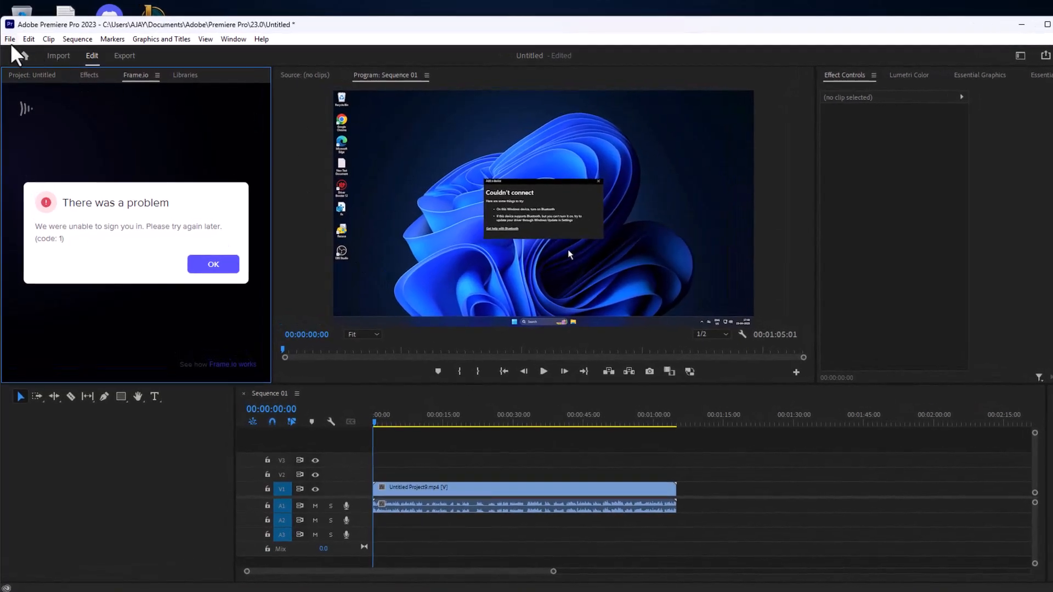
pyautogui.click(10, 39)
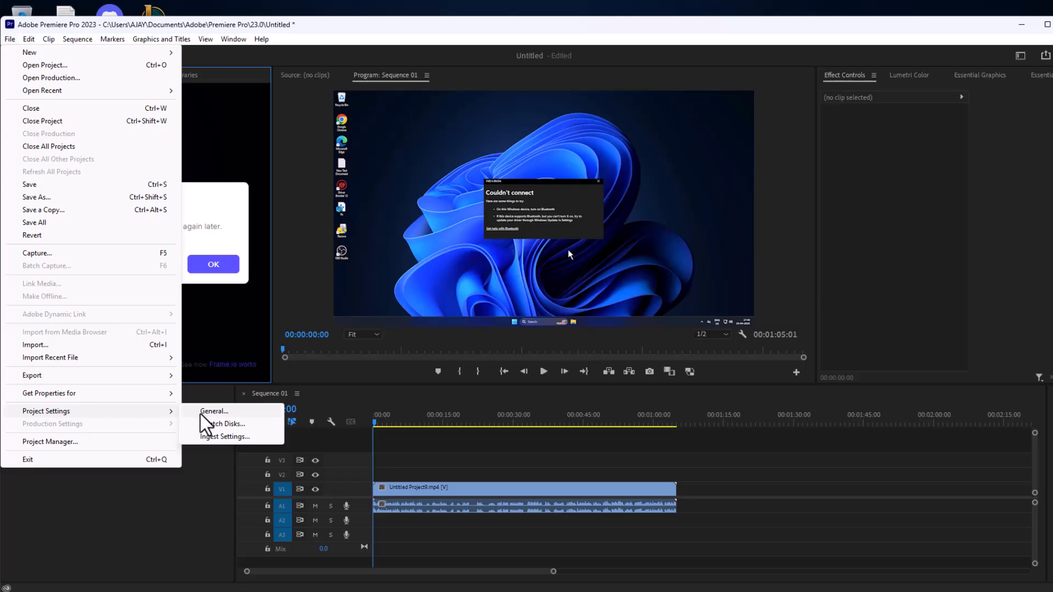
pyautogui.click(213, 411)
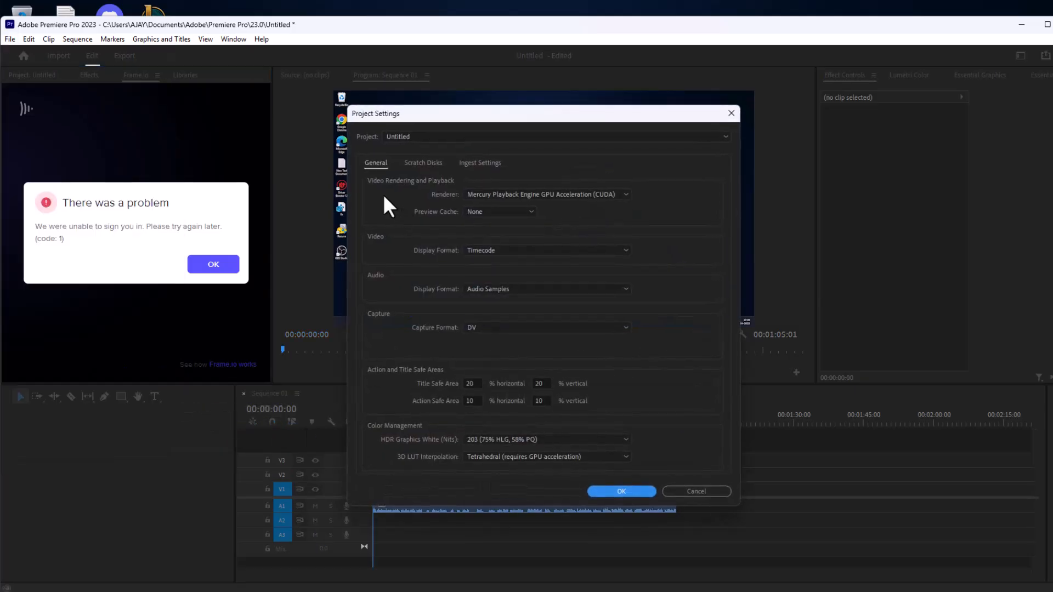
pyautogui.moveTo(544, 195)
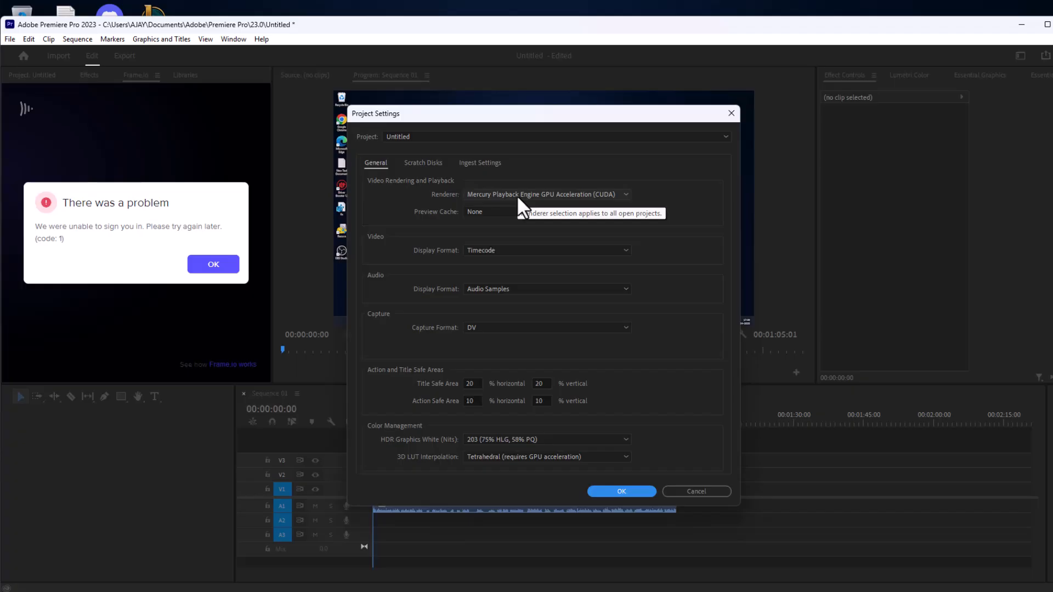
pyautogui.click(624, 194)
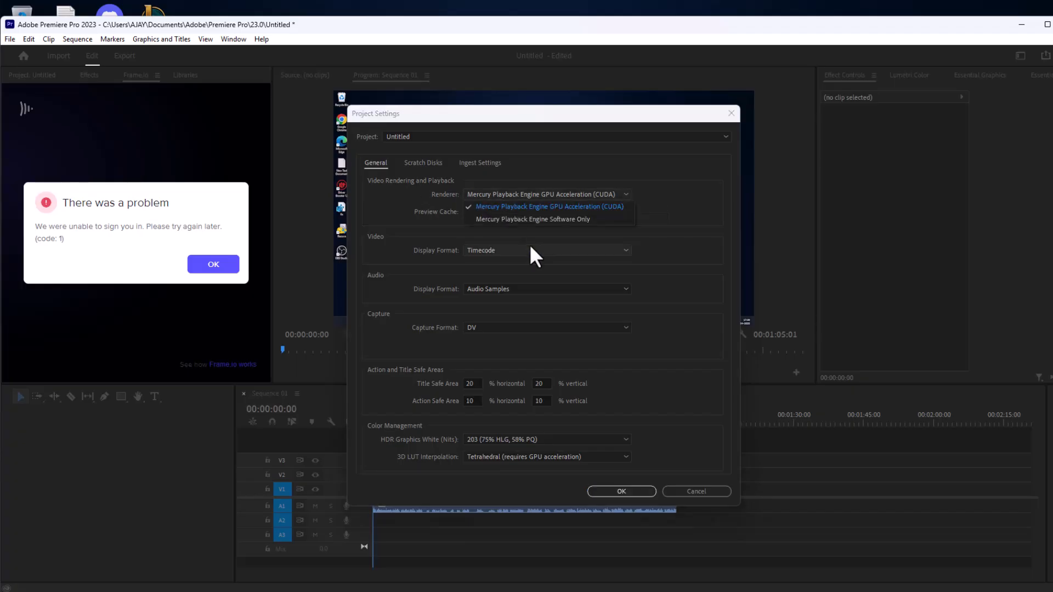
pyautogui.moveTo(588, 220)
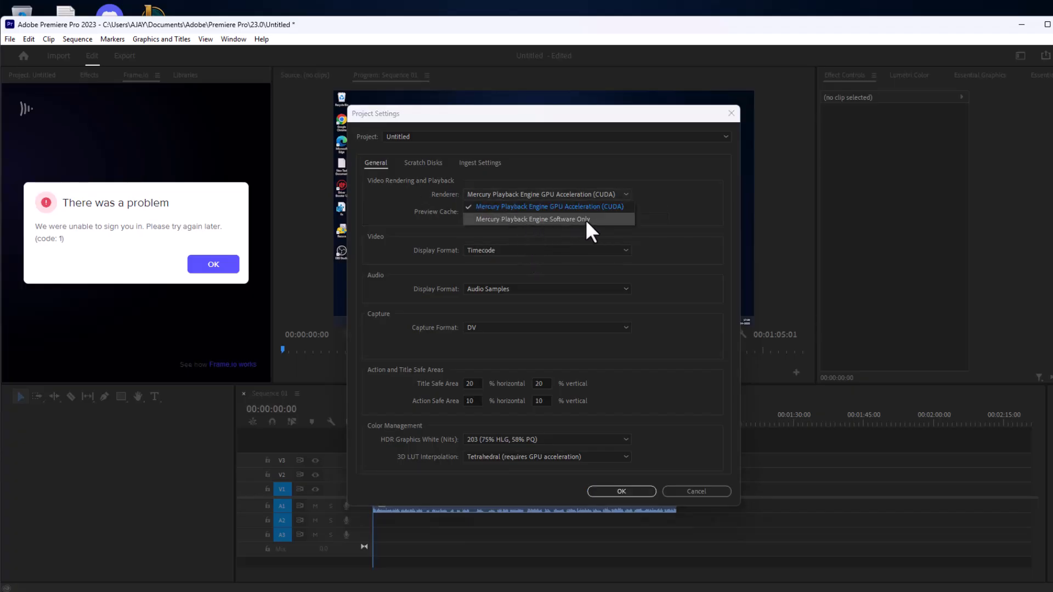
pyautogui.click(532, 220)
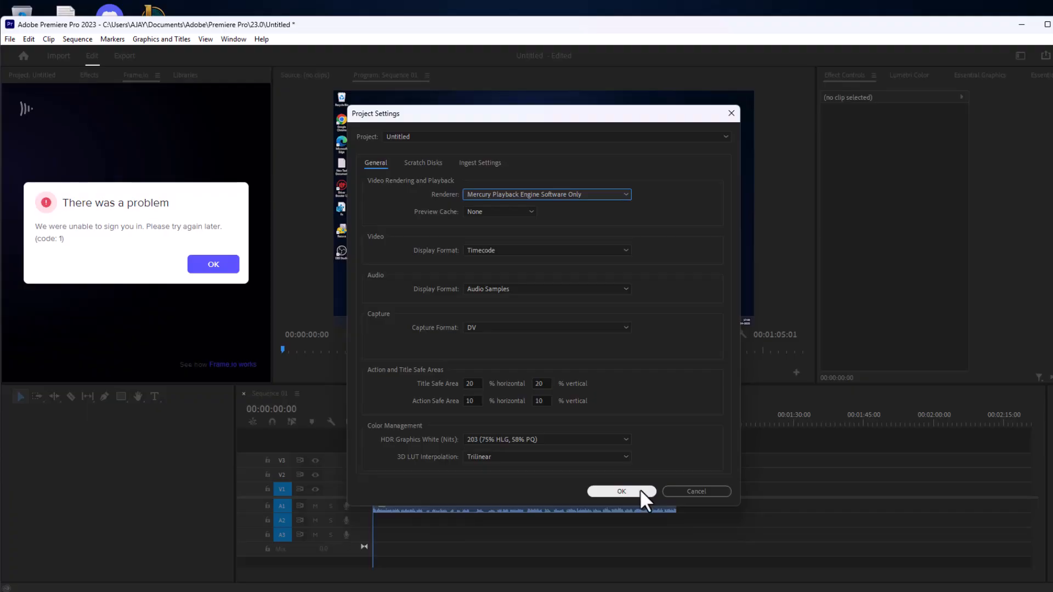
pyautogui.click(620, 491)
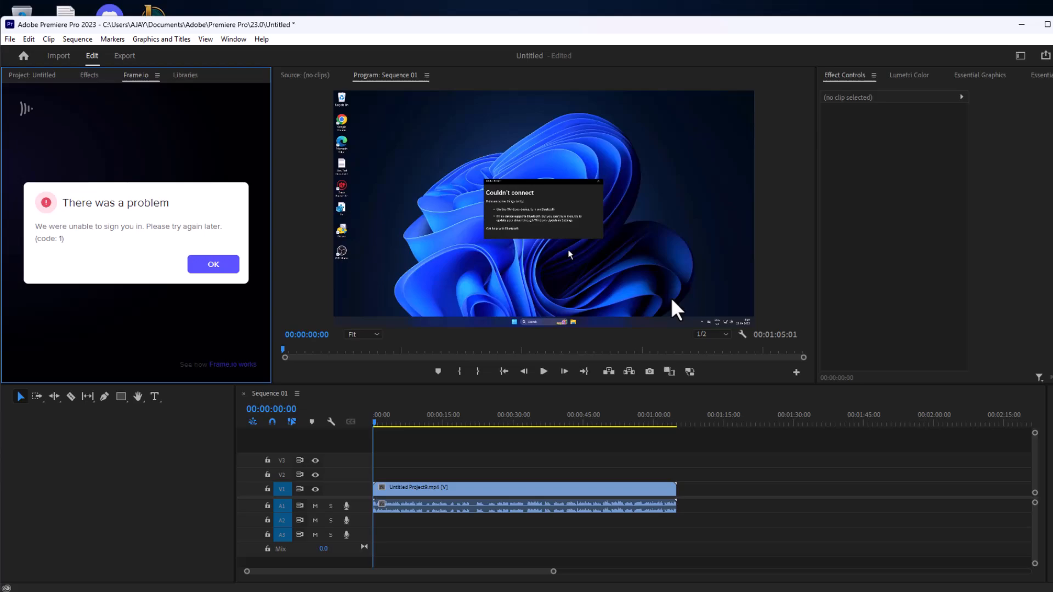
pyautogui.moveTo(308, 127)
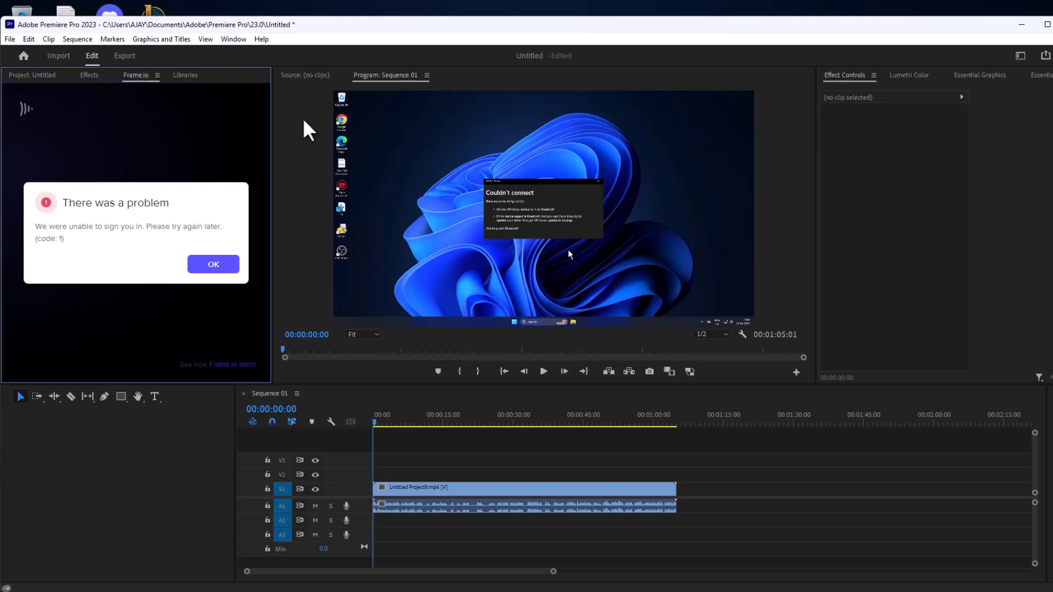
# Set Sequence 01's H.264 export Performance to Software Encoding, then return to Edit.
pyautogui.click(125, 54)
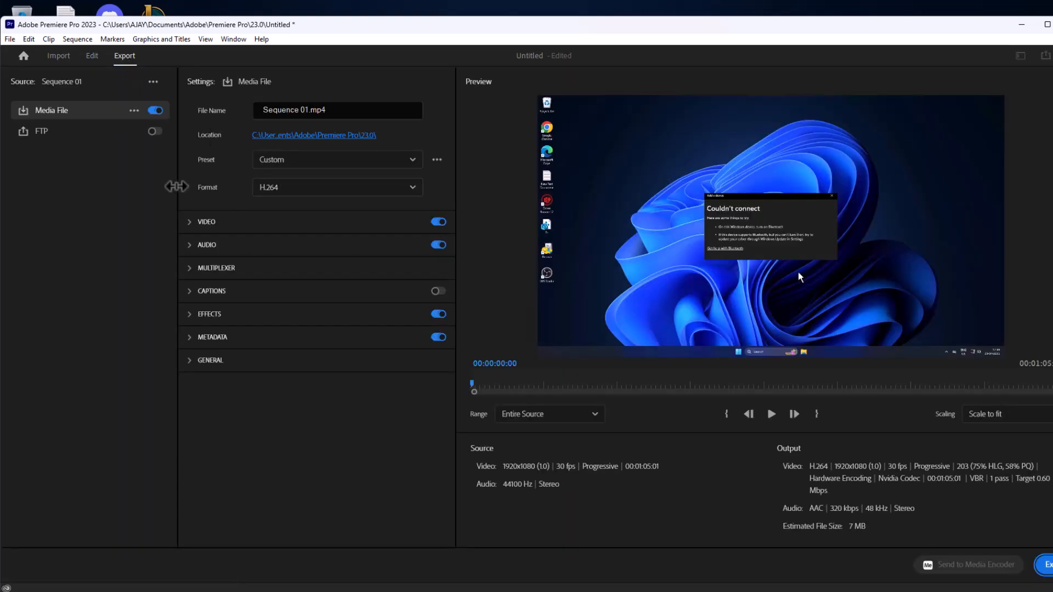
pyautogui.click(206, 221)
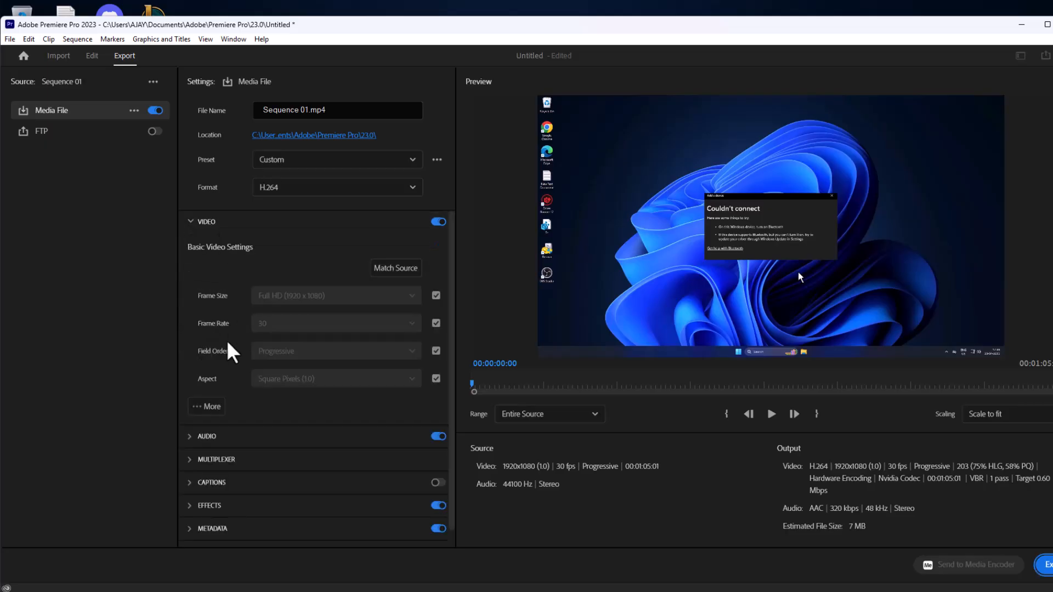
pyautogui.click(206, 407)
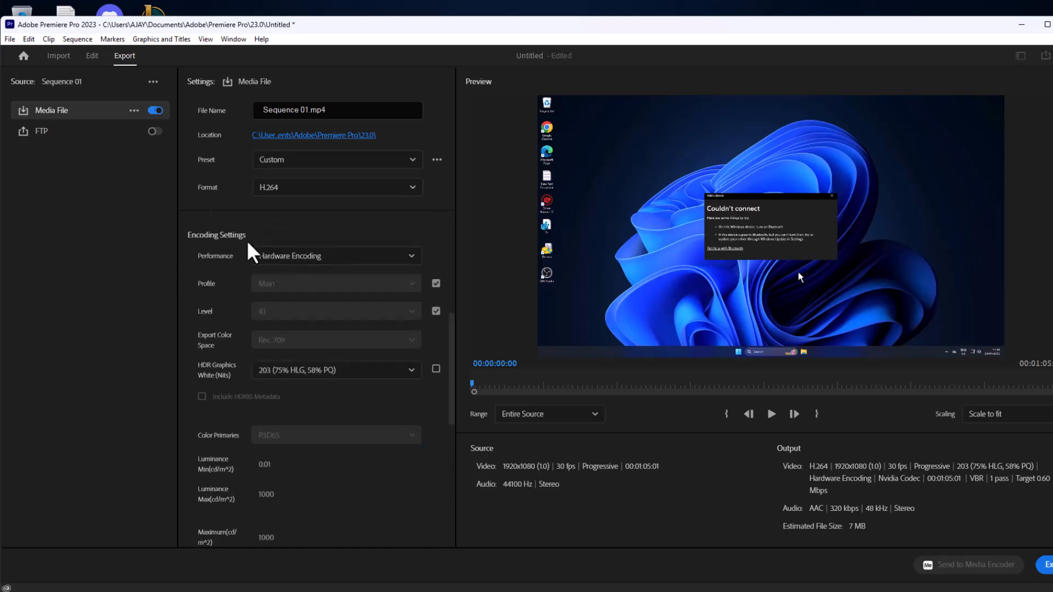
pyautogui.click(335, 256)
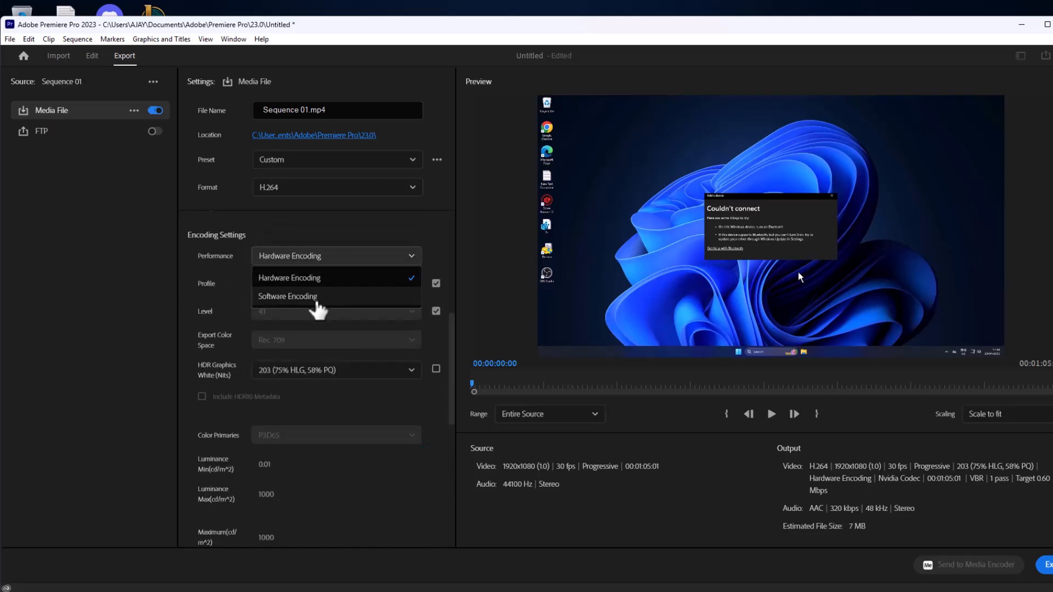
pyautogui.click(287, 296)
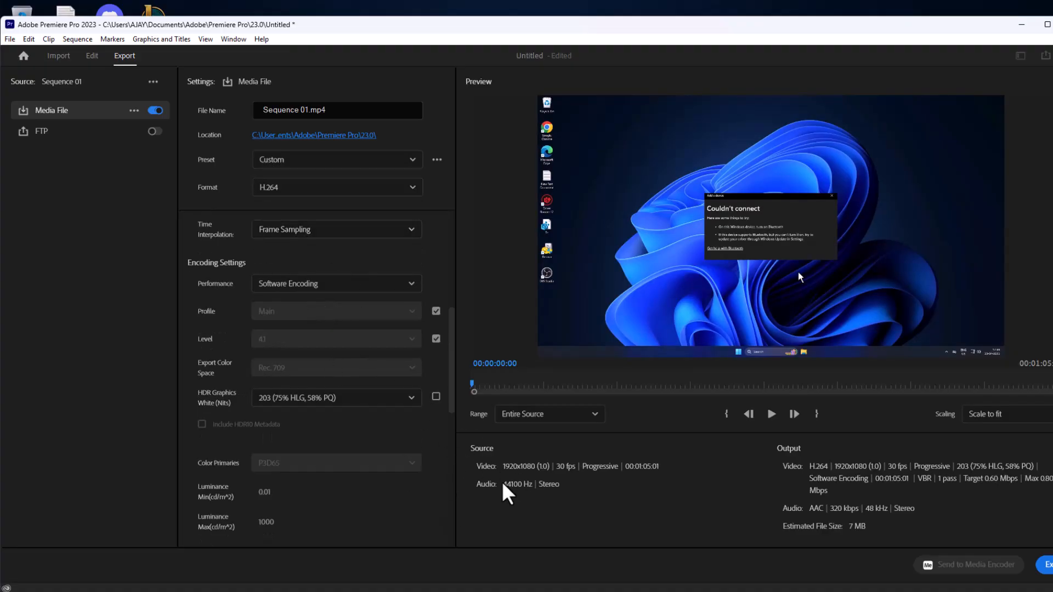
pyautogui.click(92, 56)
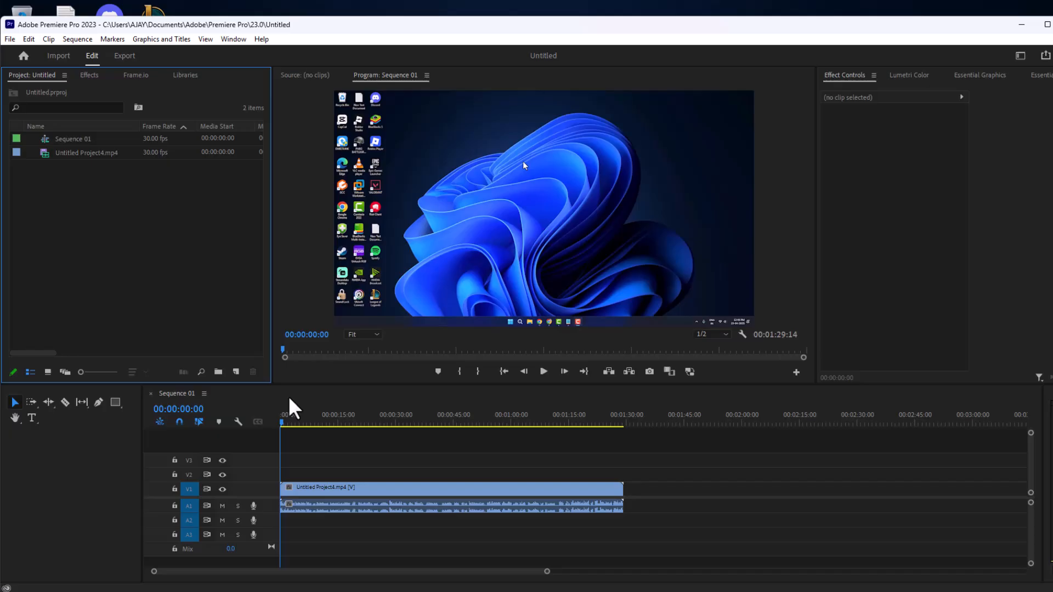
pyautogui.moveTo(191, 408)
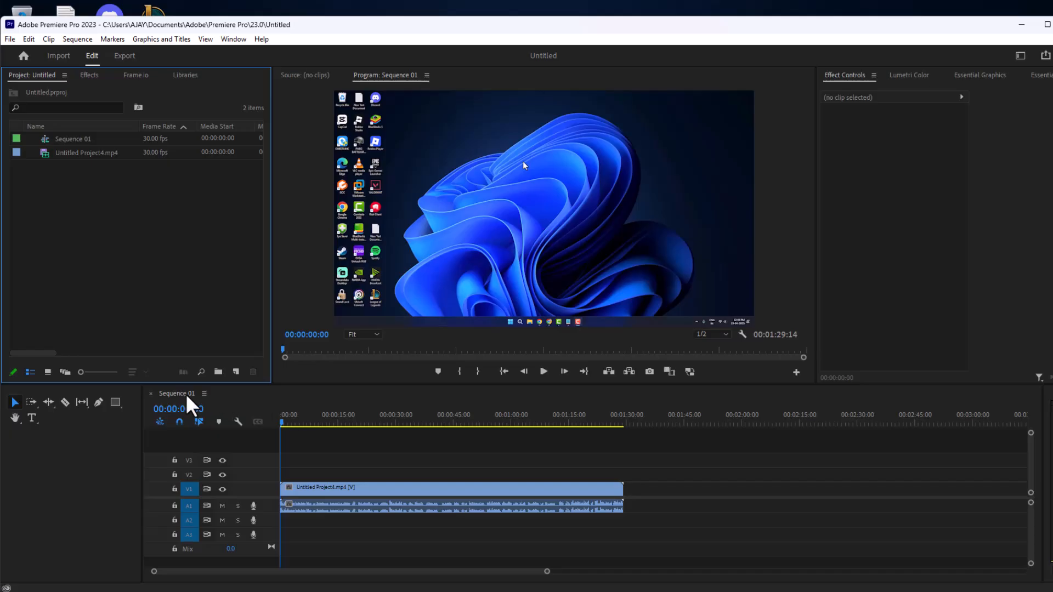
pyautogui.click(204, 394)
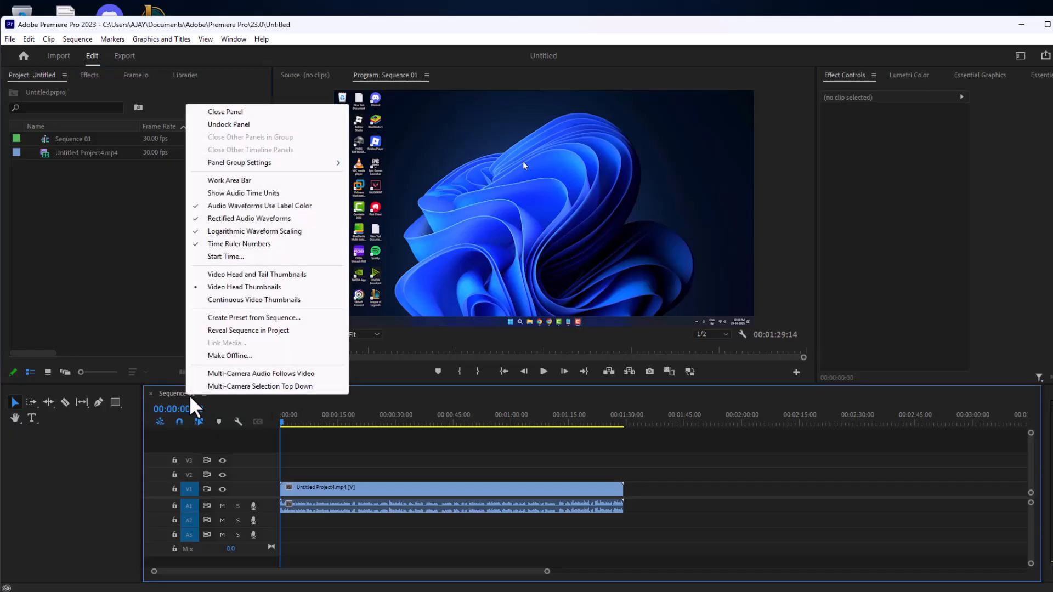
pyautogui.moveTo(289, 262)
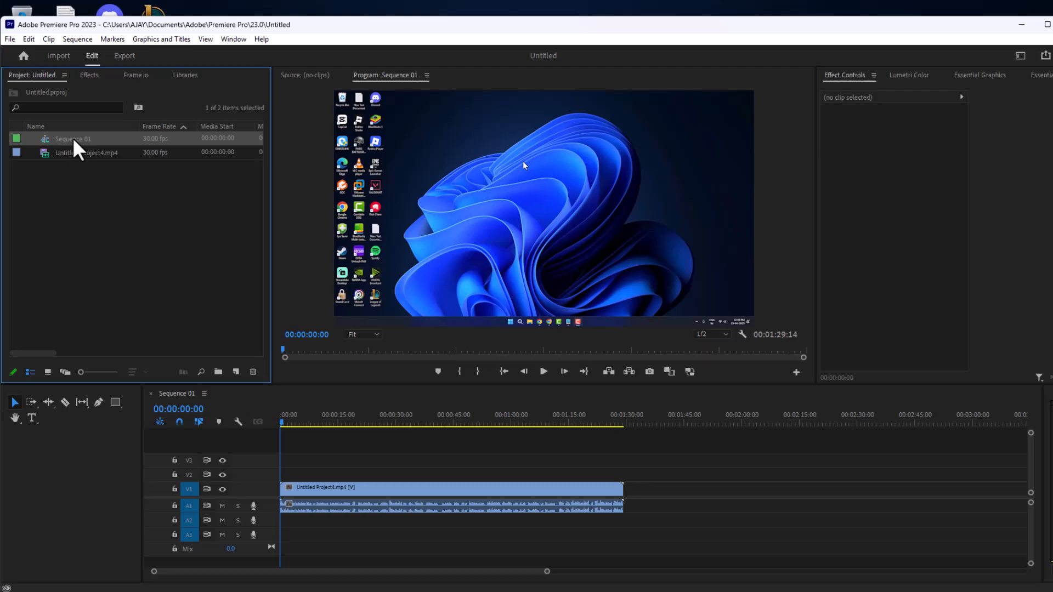
# Create a new sequence from Sequence 01 via the Project panel's New Sequence From Clip.
pyautogui.rightClick(73, 139)
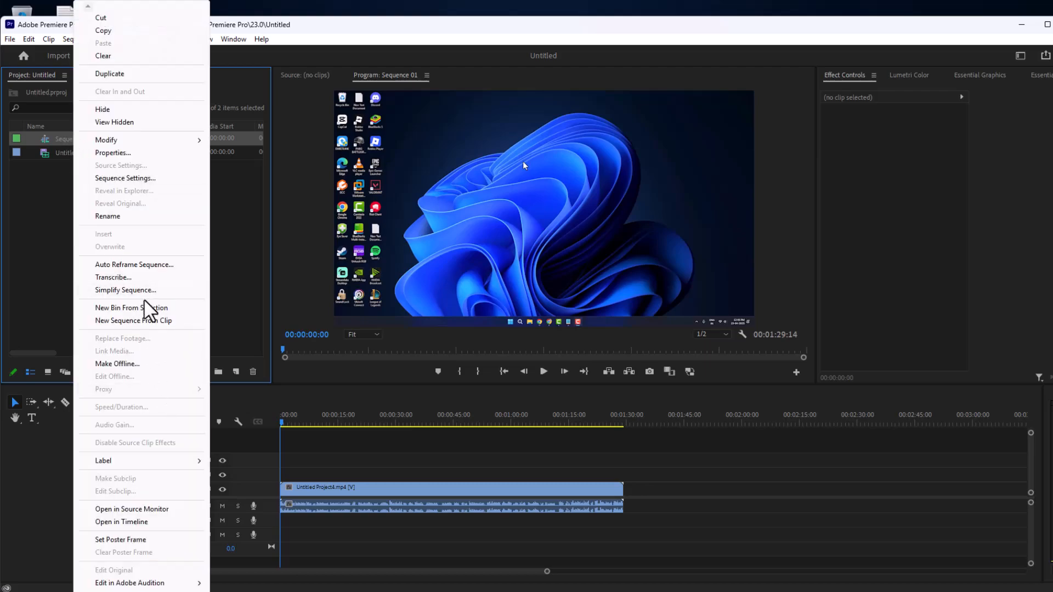
pyautogui.click(134, 320)
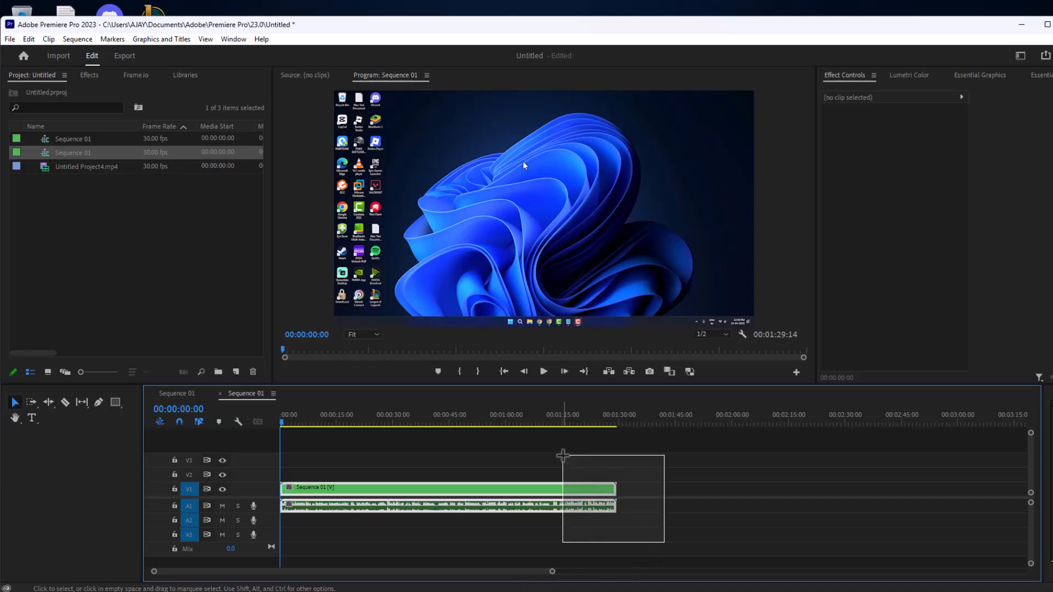
pyautogui.click(443, 488)
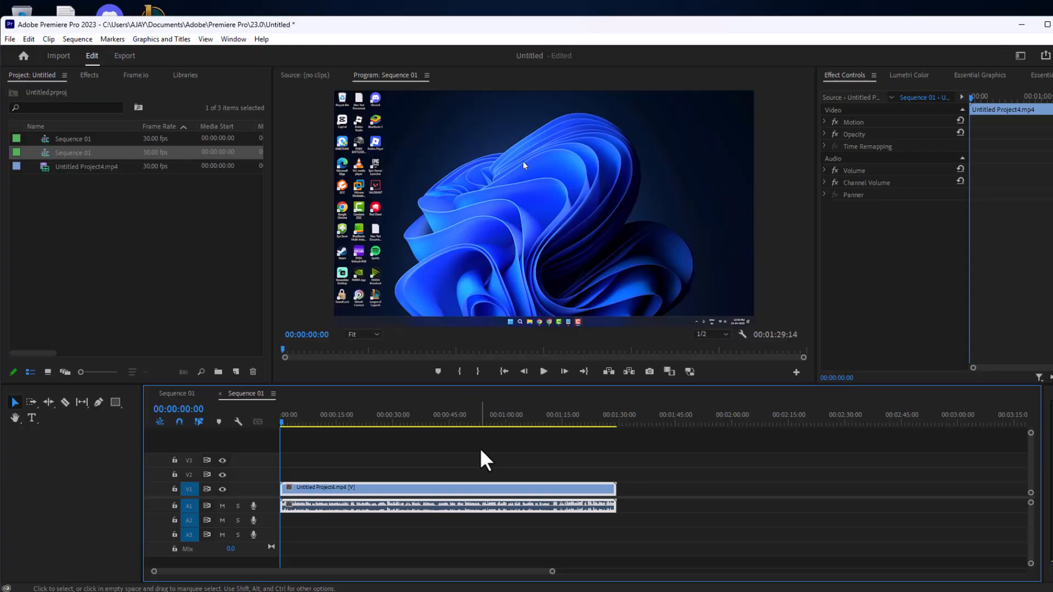
pyautogui.click(1021, 24)
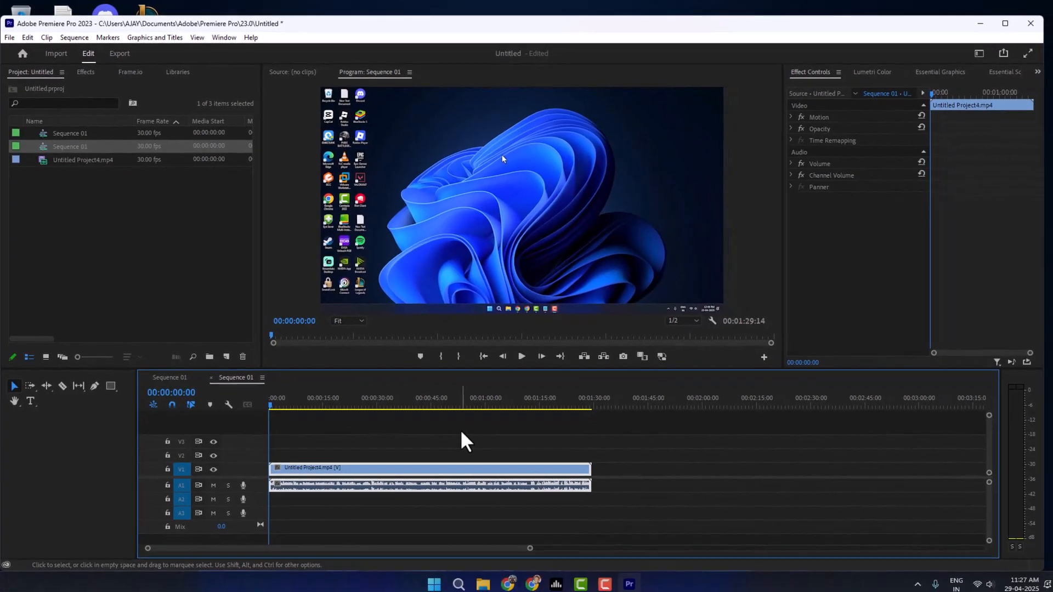